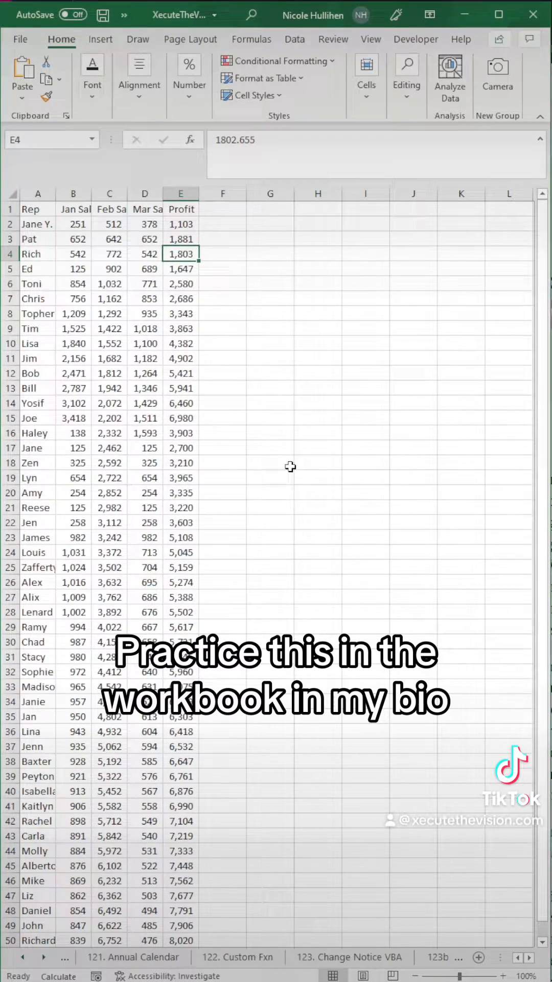
# Step: Start recording a new macro from the Developer tab
pyautogui.click(417, 39)
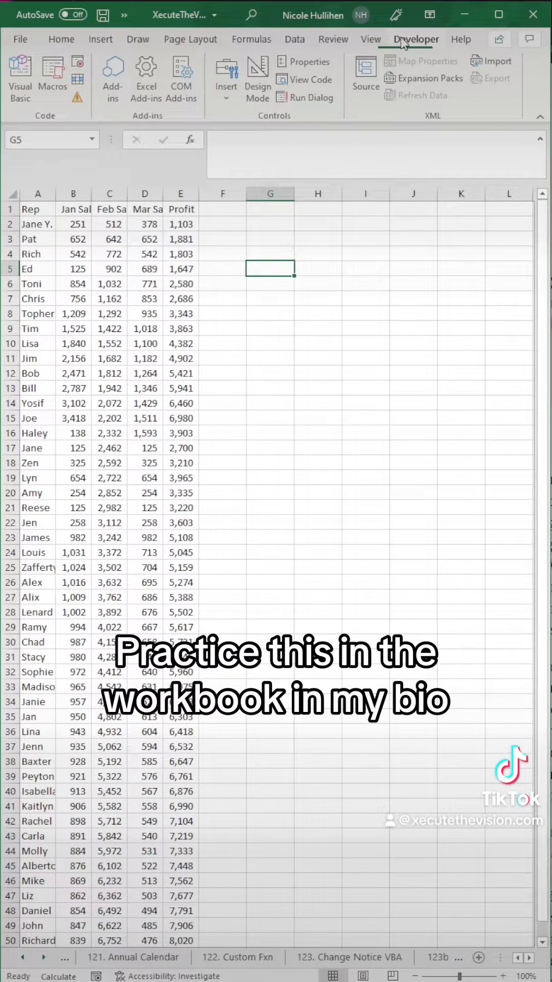
pyautogui.click(77, 78)
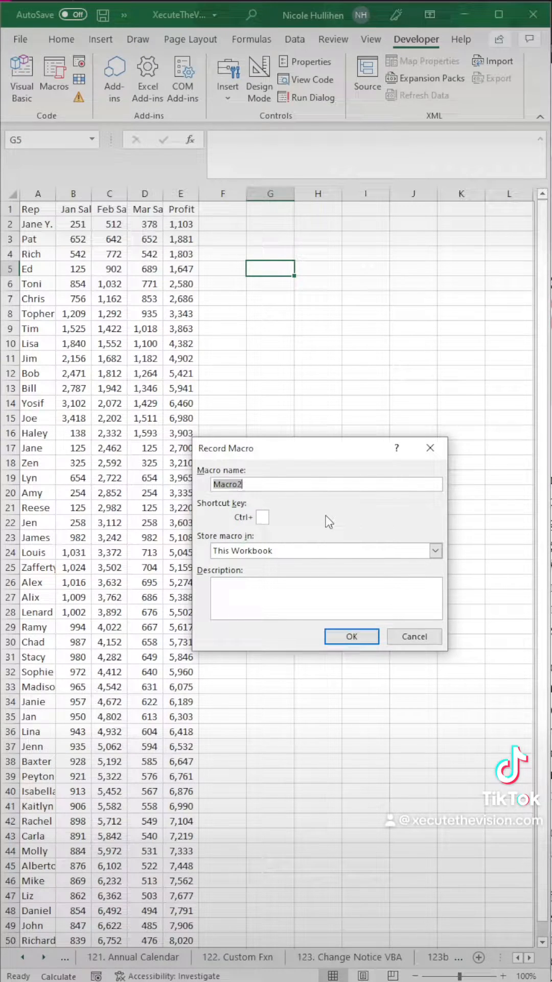
# Step: Name the macro Format_for_boss and begin recording with the header row selected
pyautogui.write('Formal')
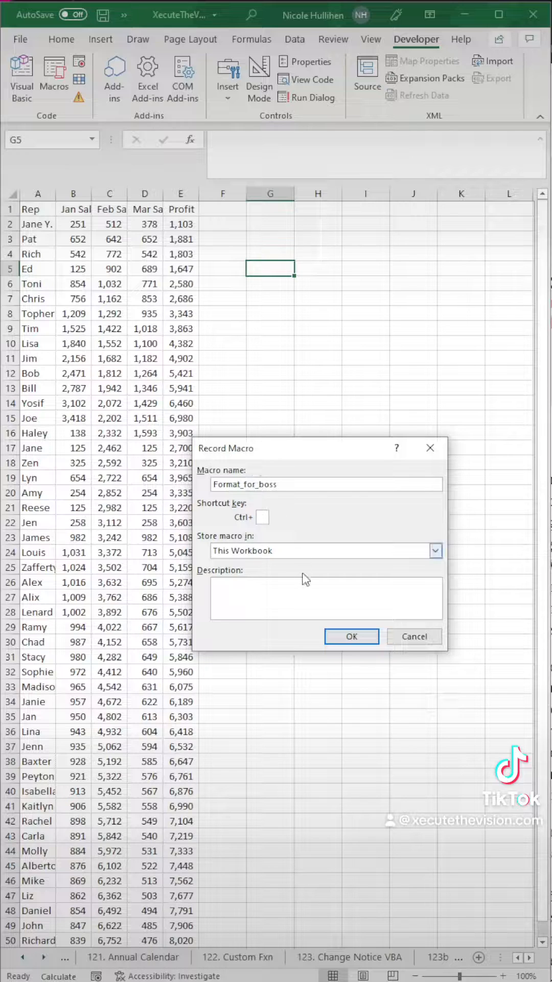
pyautogui.click(351, 636)
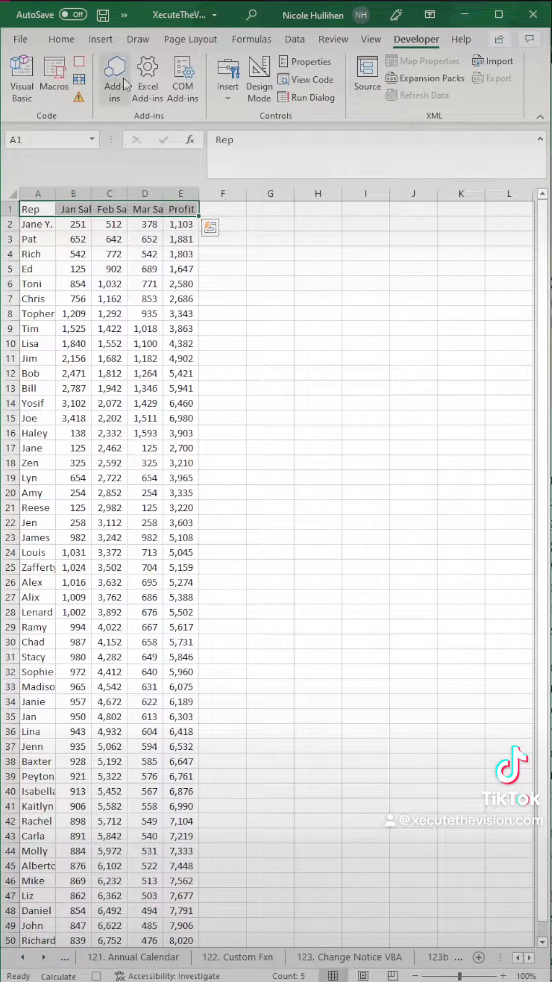
# Step: Make the headings bold and larger and show sales and profit as whole-dollar accounting values
pyautogui.click(61, 39)
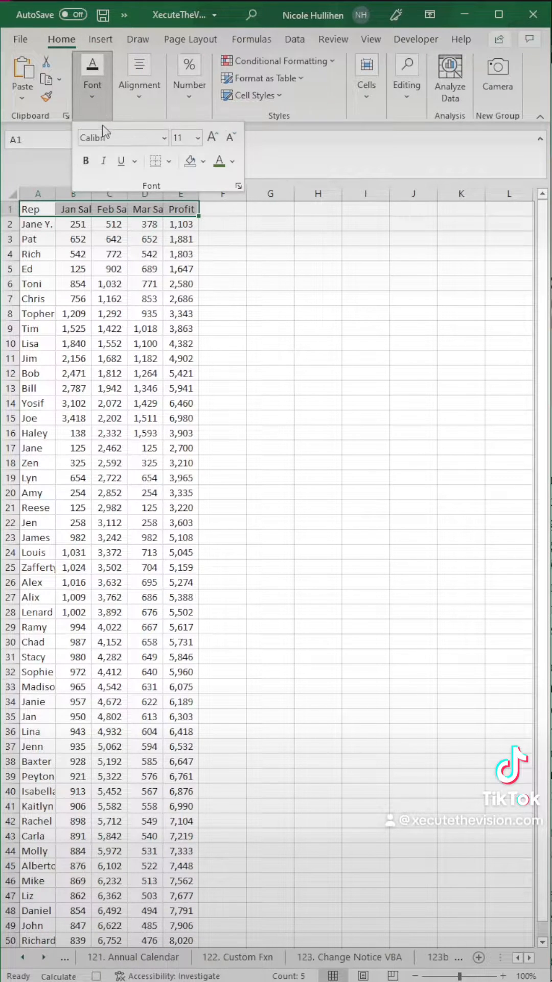
pyautogui.click(204, 160)
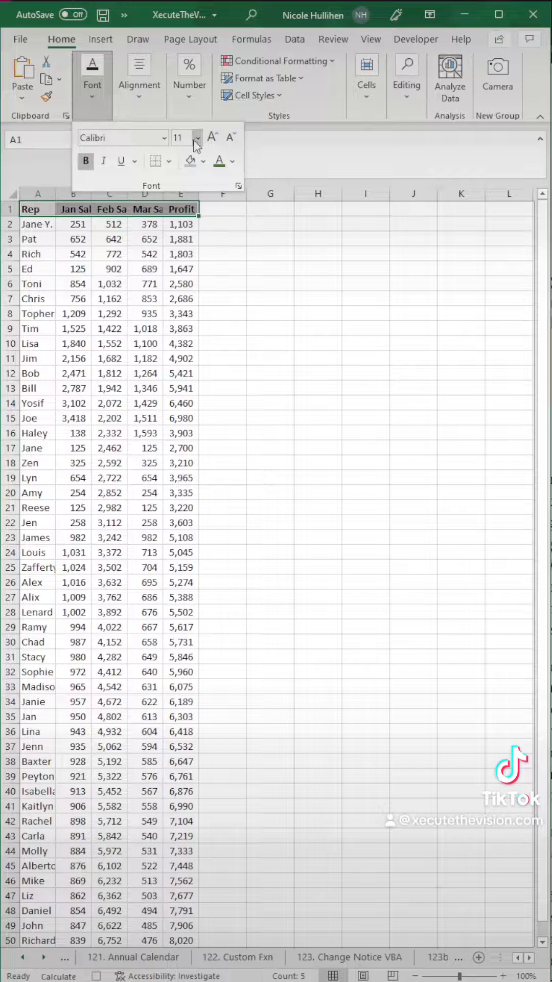
pyautogui.click(200, 139)
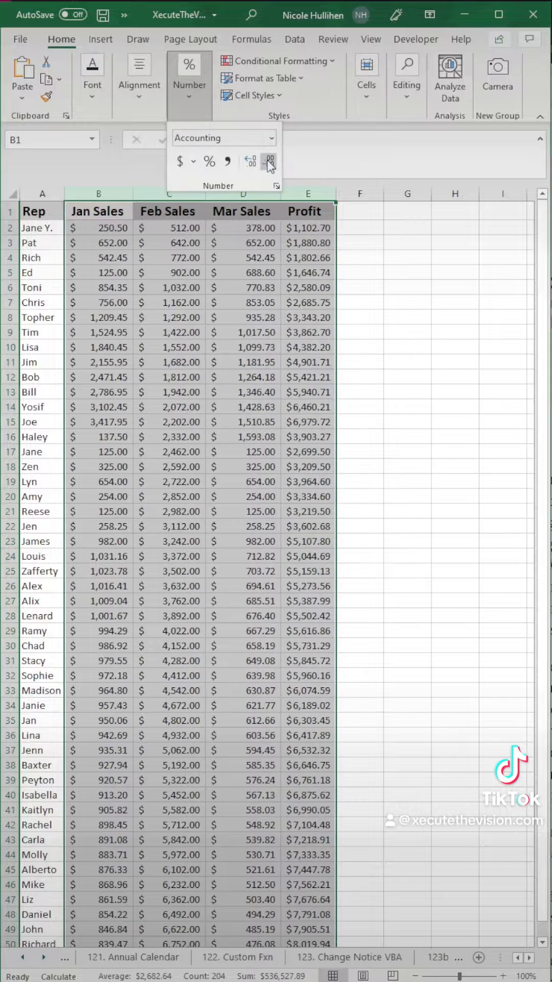
pyautogui.click(269, 160)
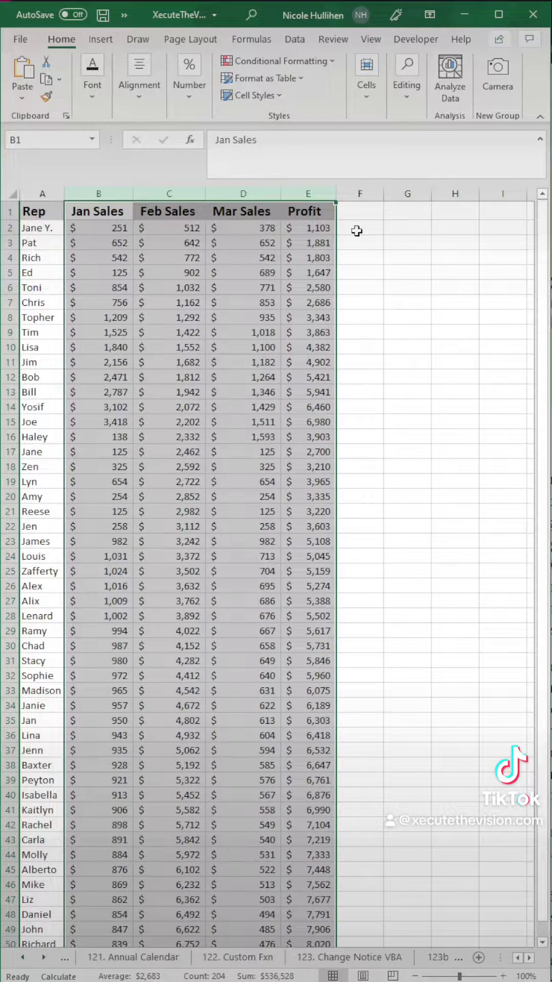
# Step: Stop recording and draw a new form button on the sheet via Developer > Insert
pyautogui.click(359, 228)
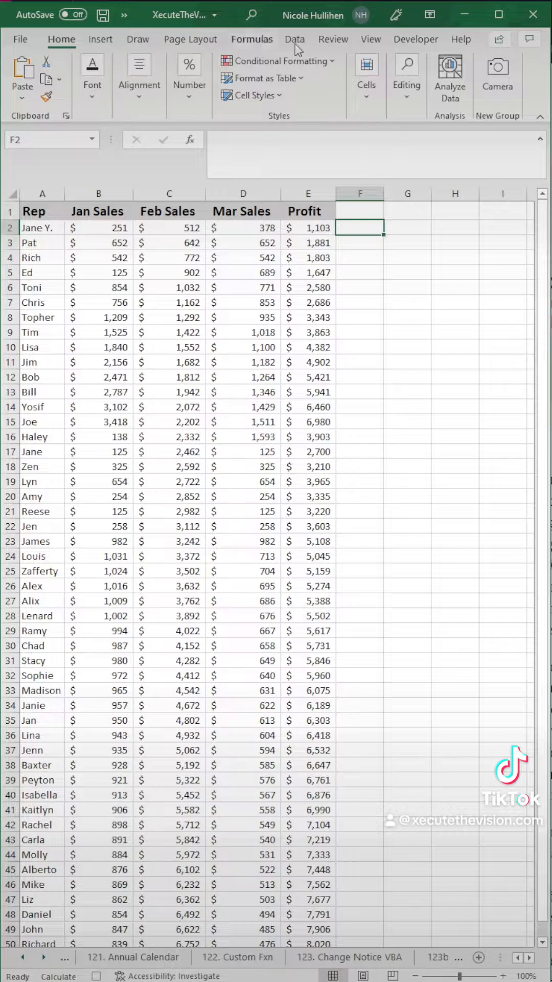
pyautogui.click(415, 39)
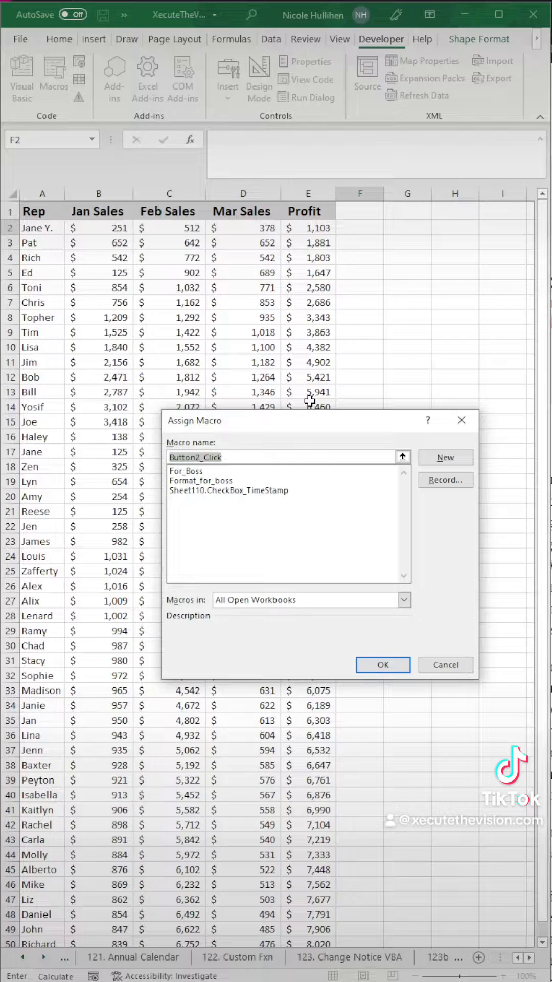
# Step: Assign the Format_for_boss macro to the new button beside the table
pyautogui.write('Format for')
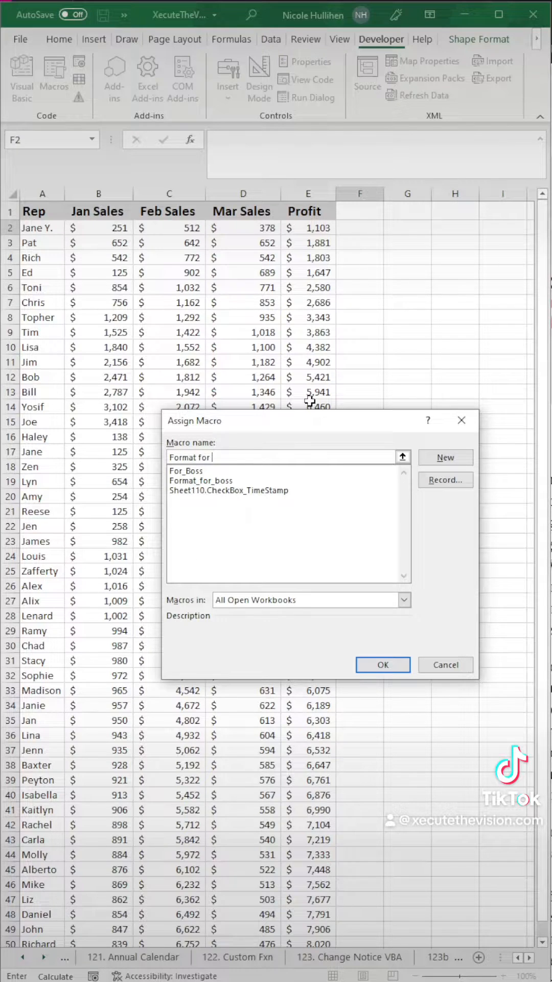
pyautogui.write('boss')
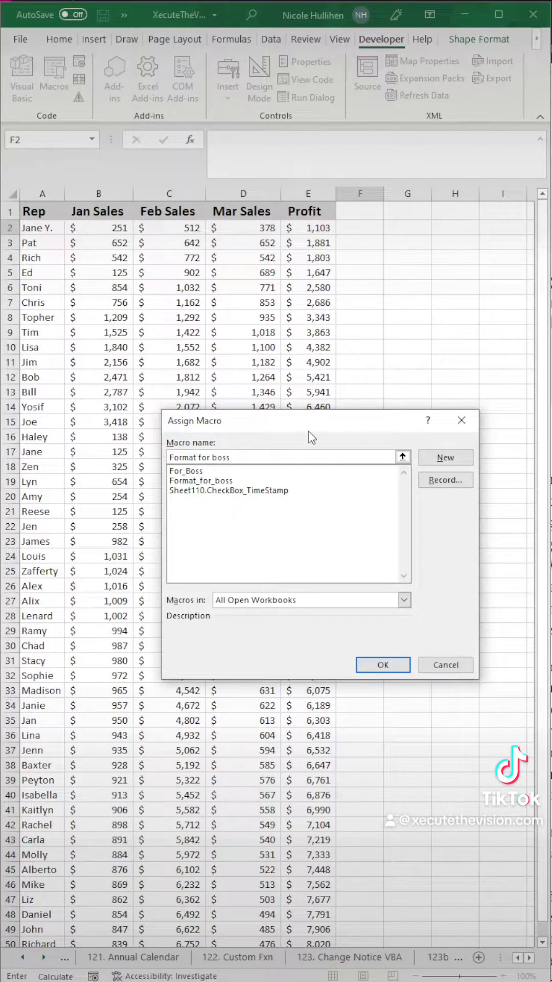
pyautogui.click(200, 481)
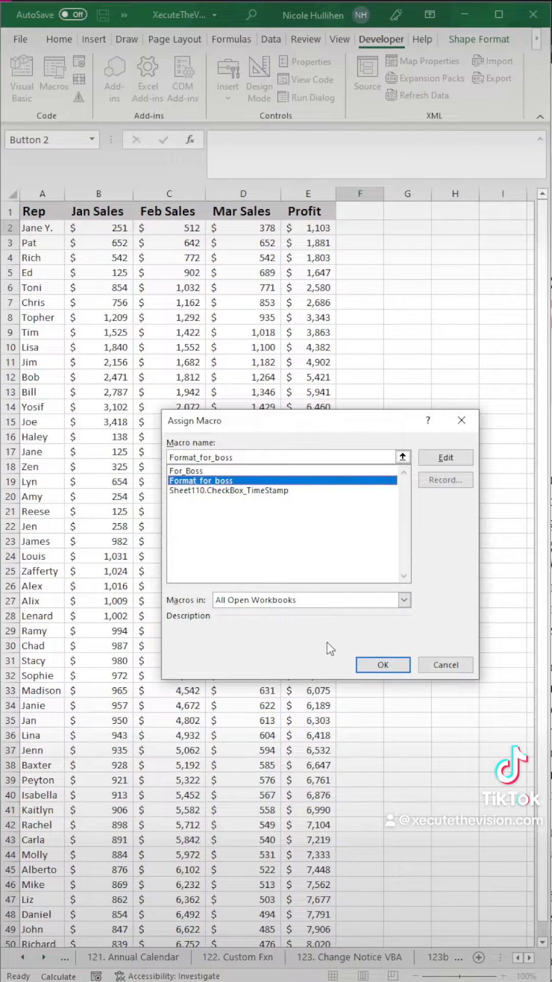
pyautogui.click(382, 665)
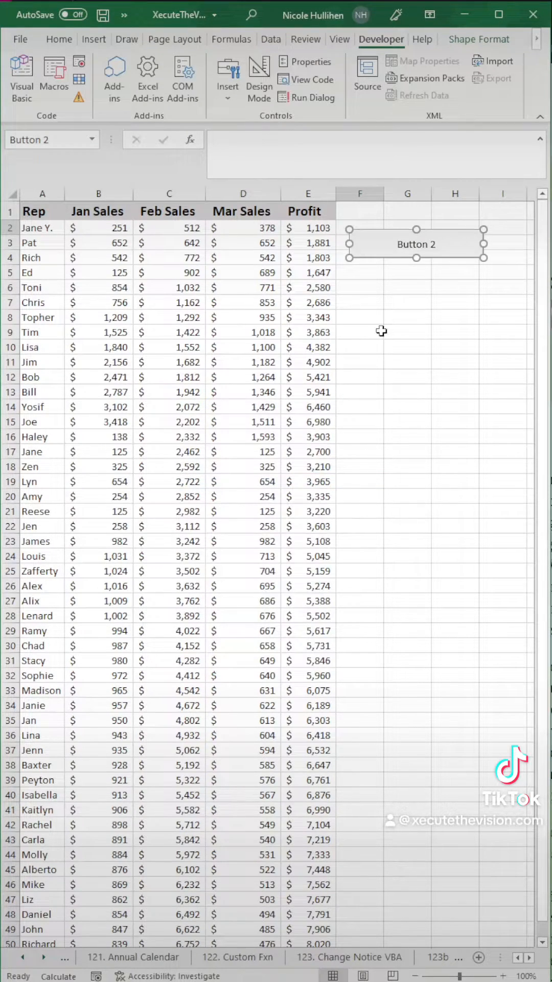
# Step: Relabel the button as 'Press this boss'
pyautogui.doubleClick(416, 243)
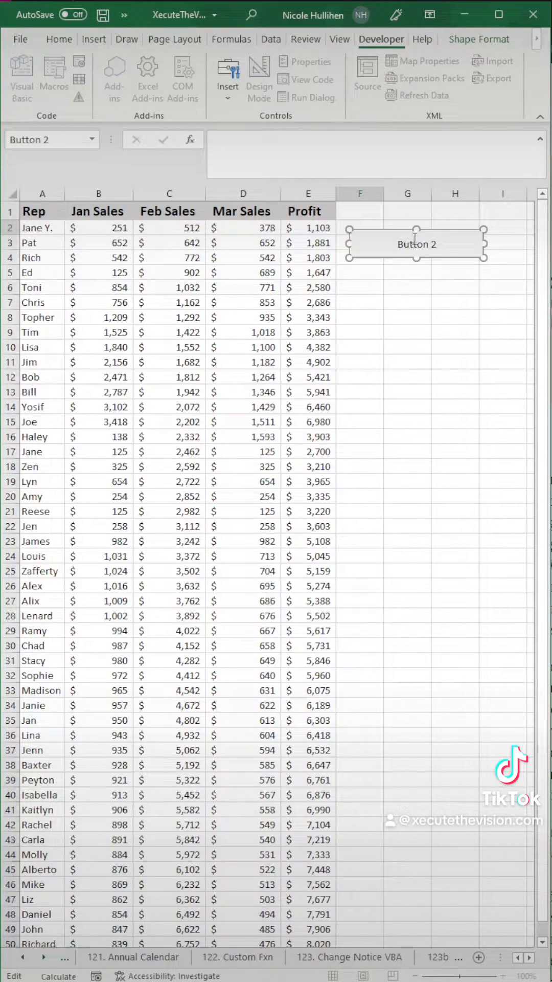
pyautogui.doubleClick(416, 244)
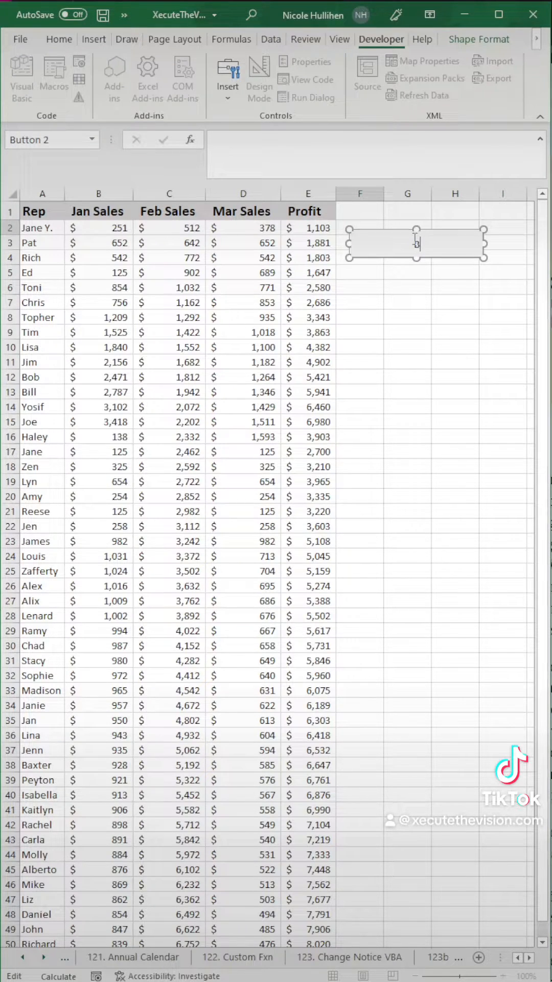
pyautogui.write('Press this boss')
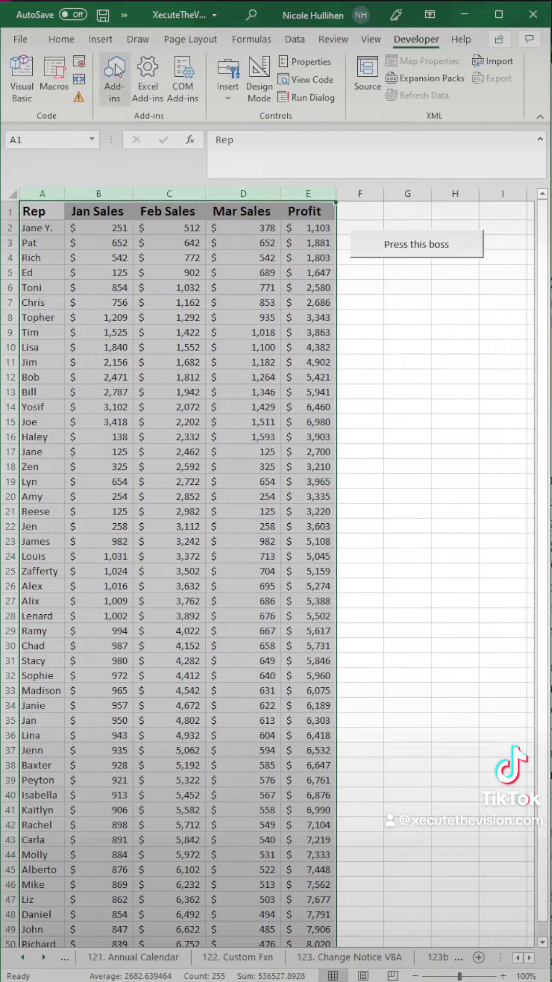
# Step: Remove bold from the headings, then run the macro via the button to reapply it
pyautogui.click(60, 39)
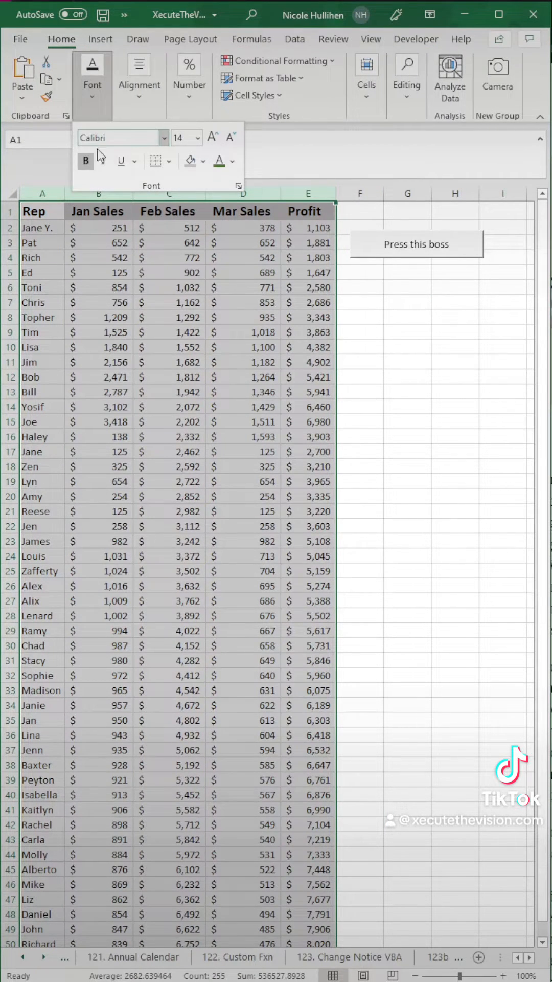
pyautogui.click(191, 161)
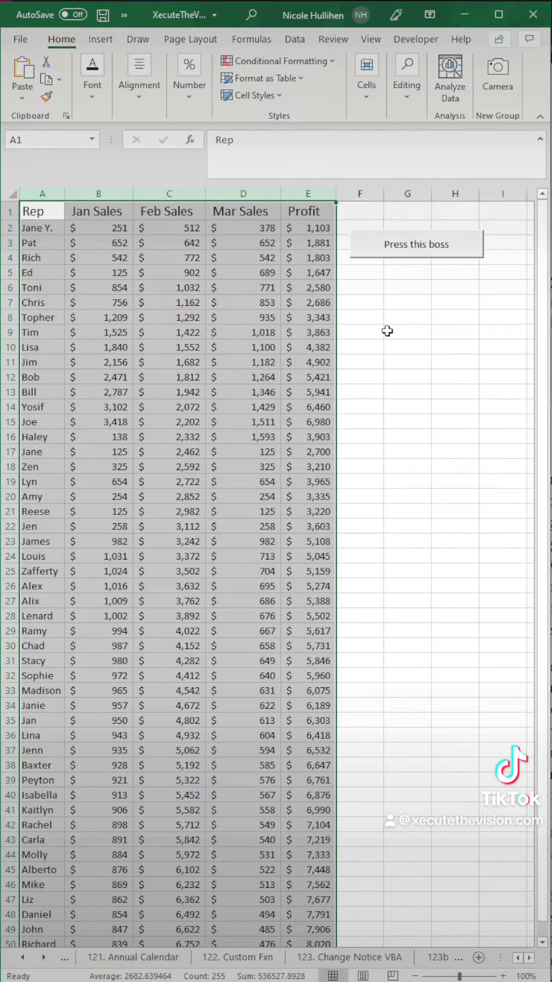
pyautogui.click(359, 227)
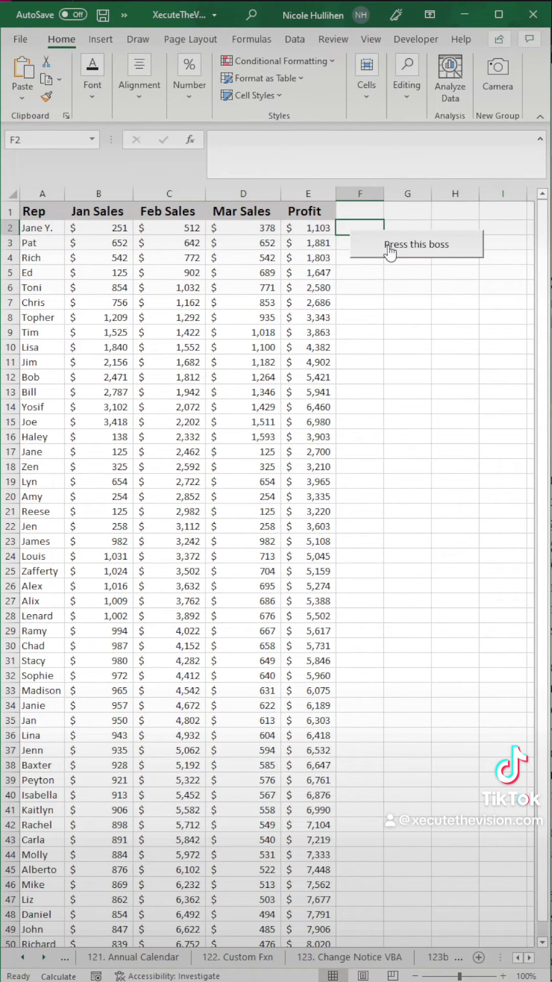